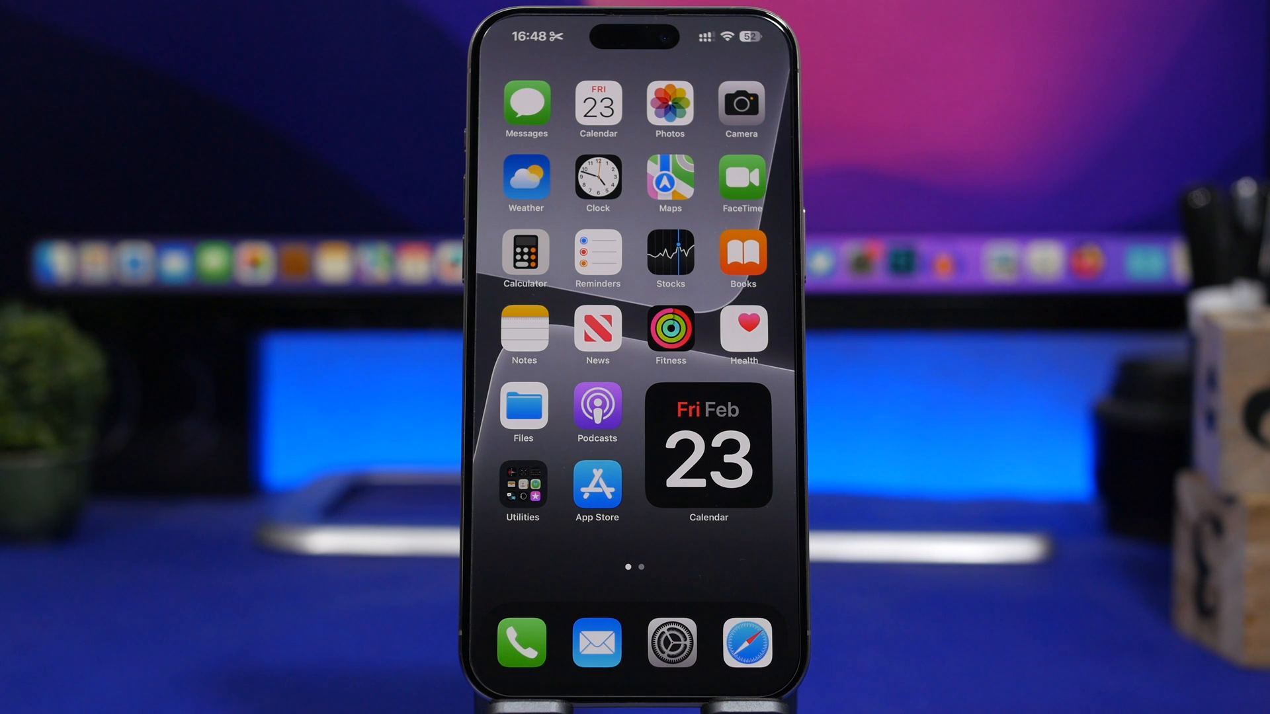
# Open the Battery page in Settings showing the last 10 days of usage.
pyautogui.click(670, 642)
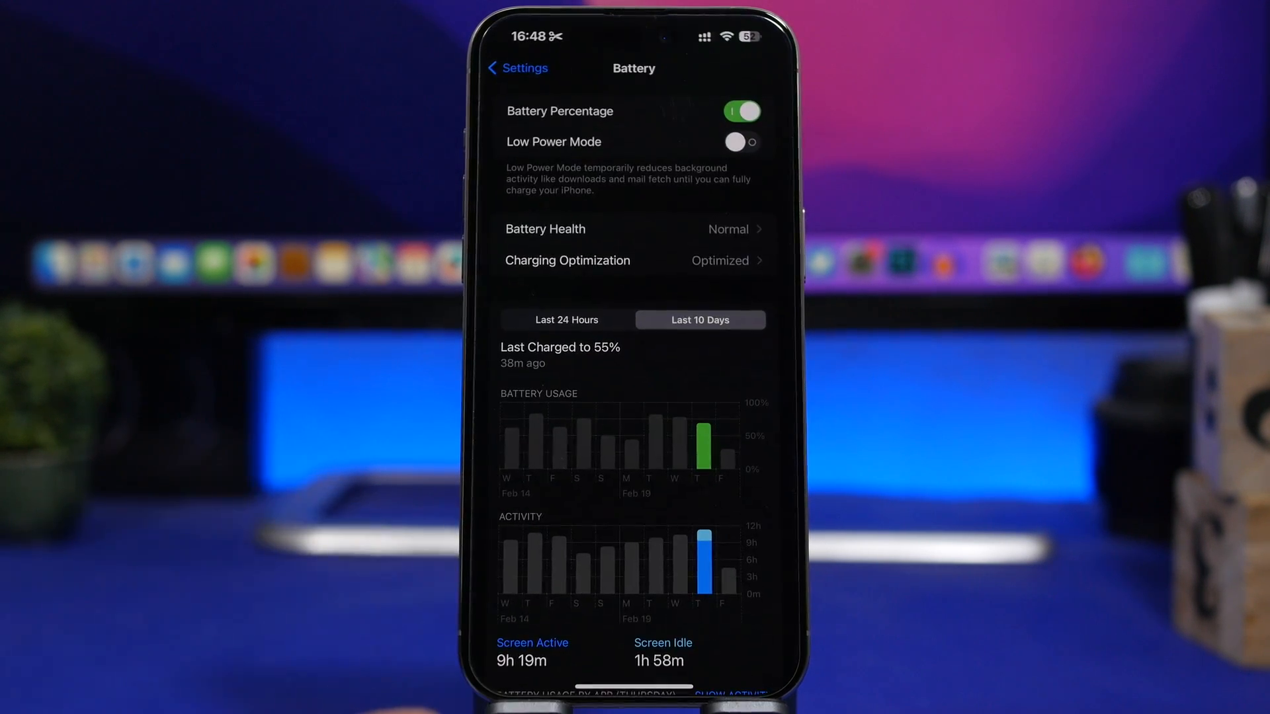
# View 24-hour battery activity, check Battery Health (Normal, 100%, 144 cycles), then return.
pyautogui.click(567, 320)
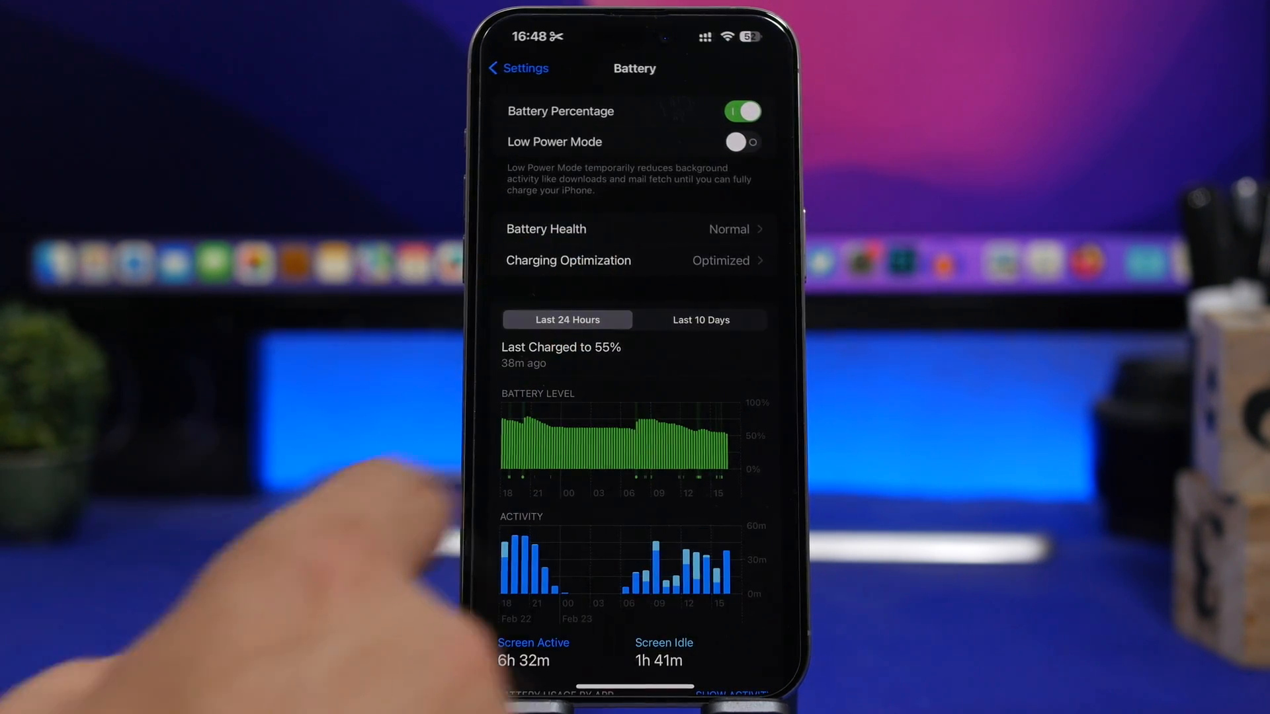
pyautogui.click(700, 319)
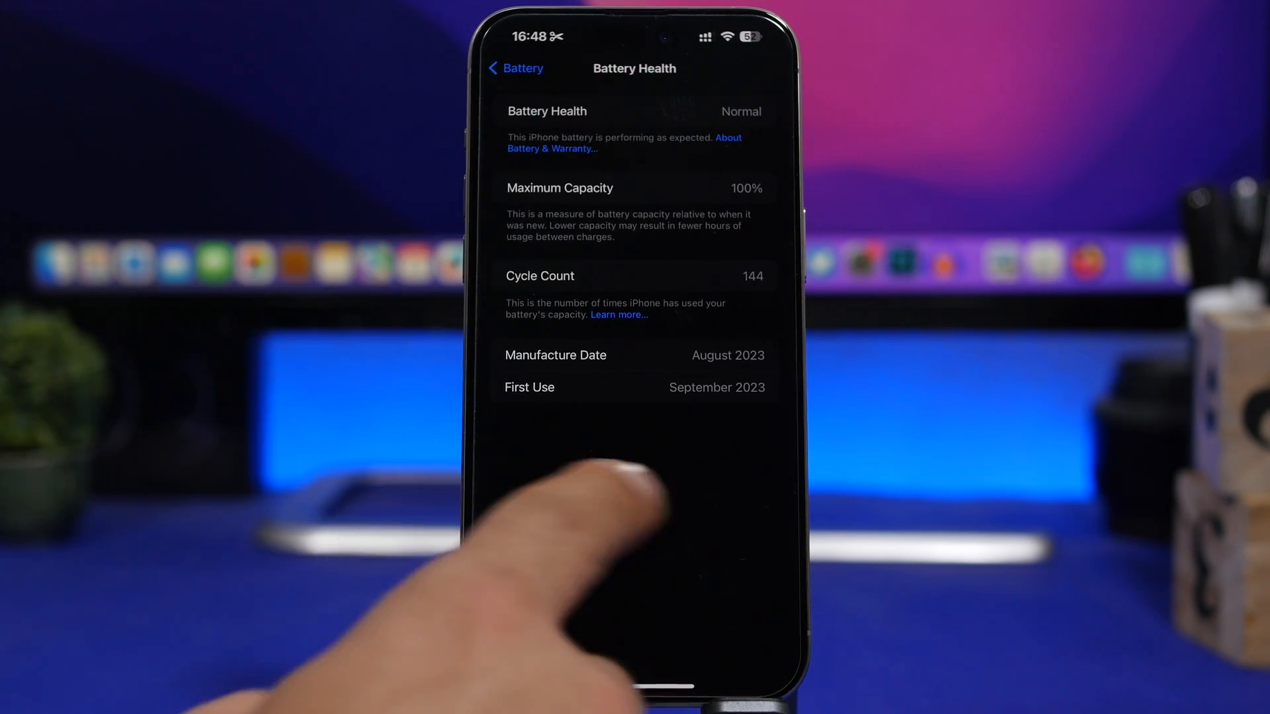
pyautogui.click(516, 68)
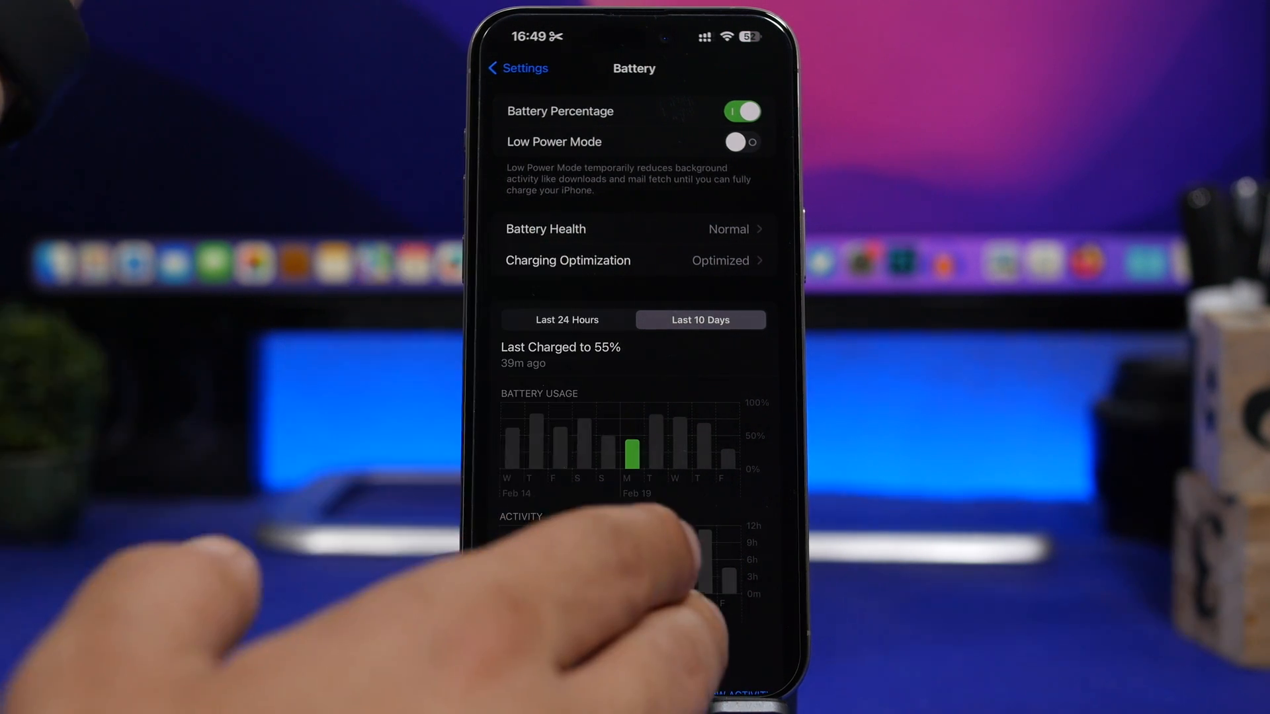
# Scroll through the 10-day battery usage charts.
pyautogui.scroll(-3)
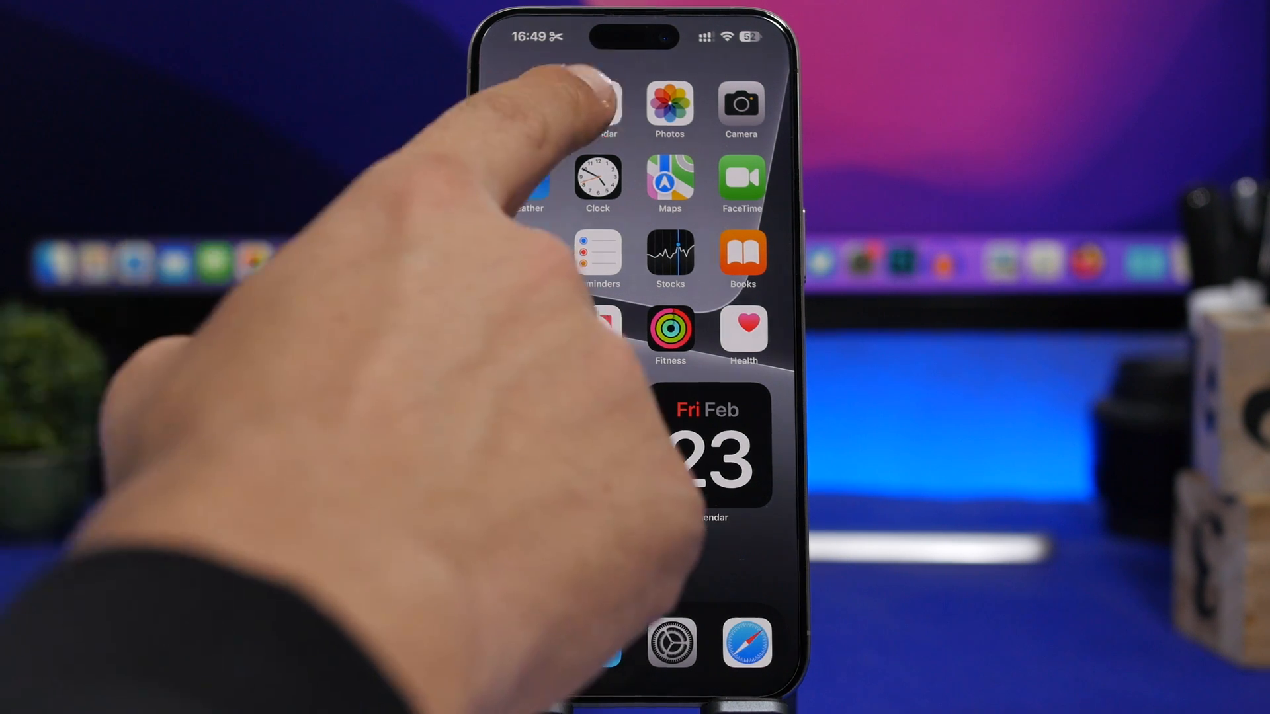
# Open Calendar to the month view of February and March 2024.
pyautogui.click(595, 109)
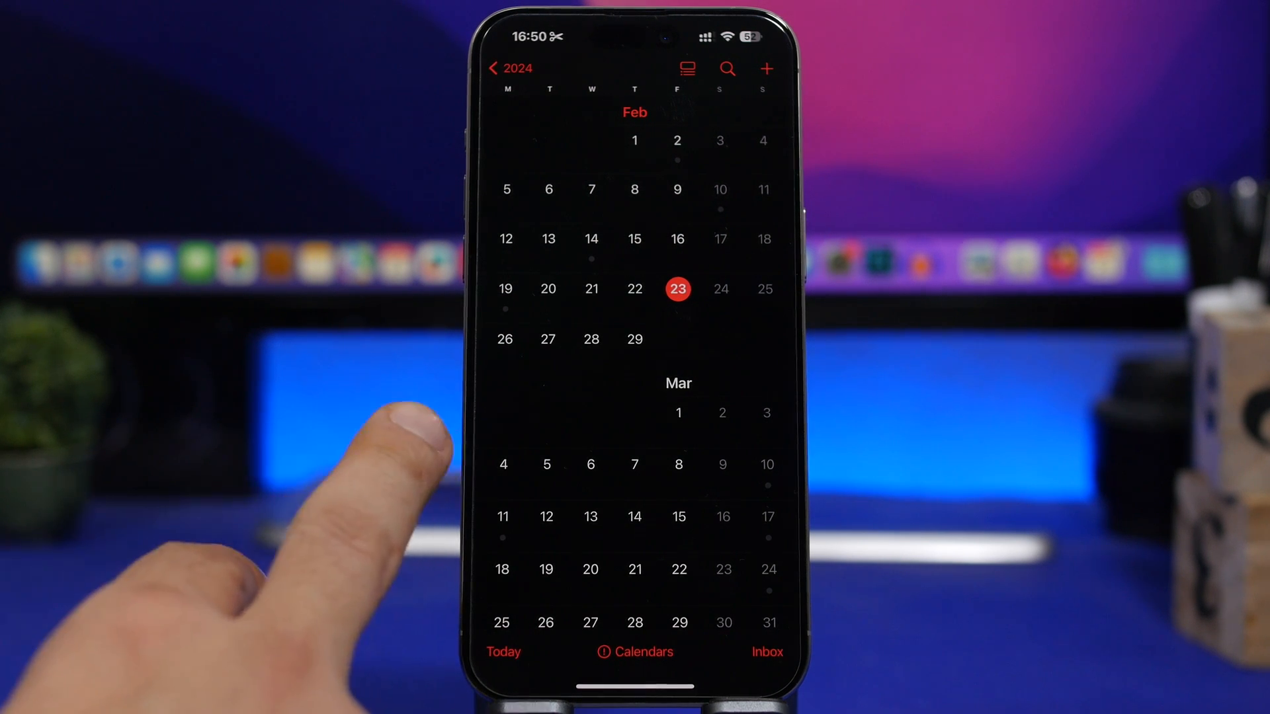
pyautogui.moveTo(591, 486)
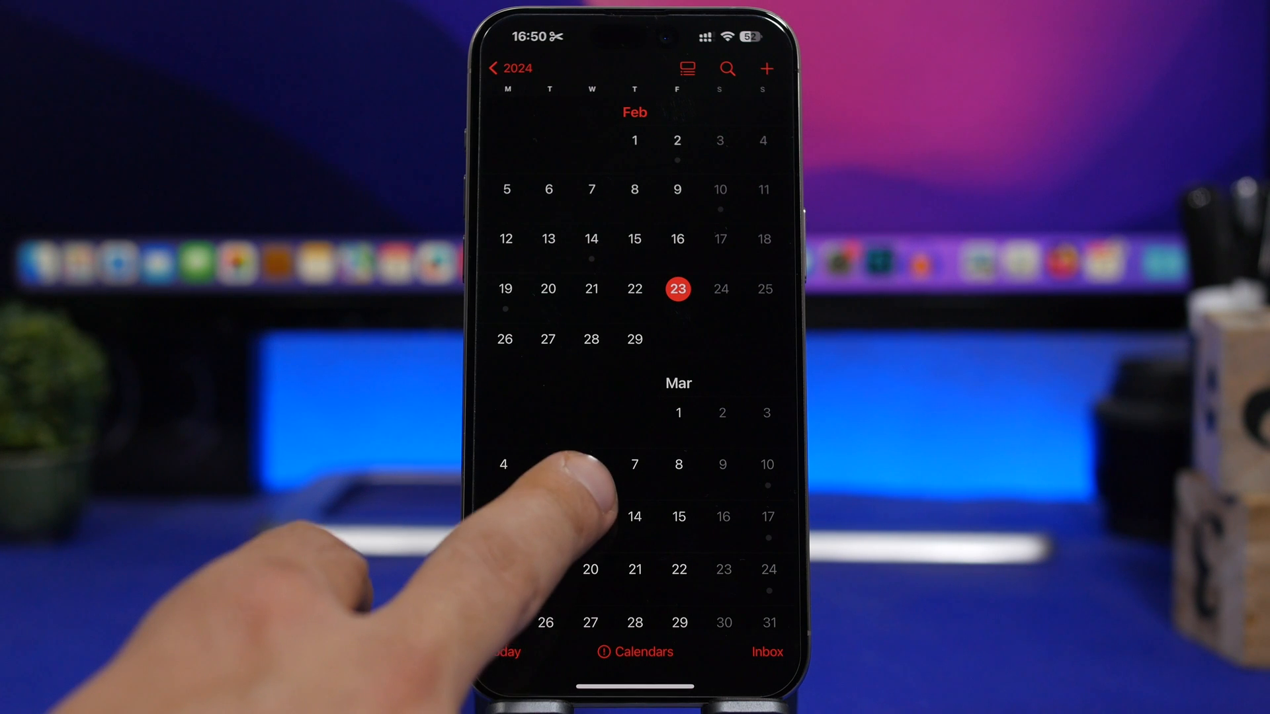